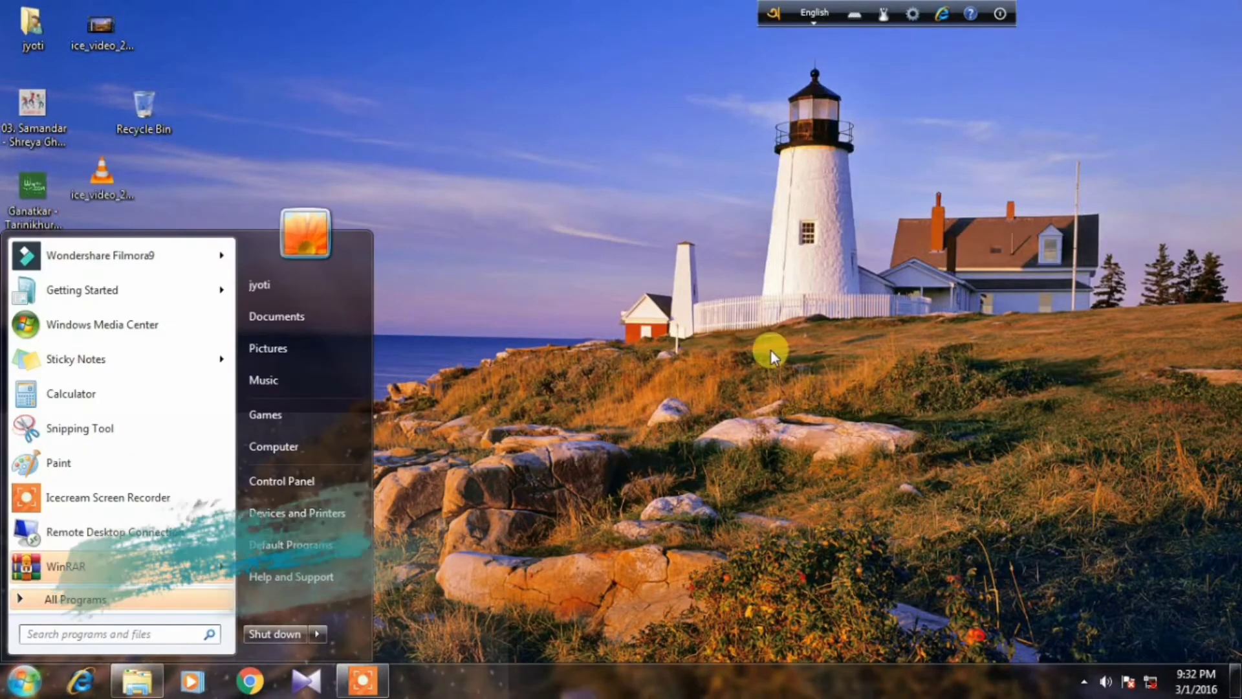
Open Computer from the Start menu and select the HP 32 (E:) USB drive.
{"action": "left_click", "coordinate": [273, 446]}
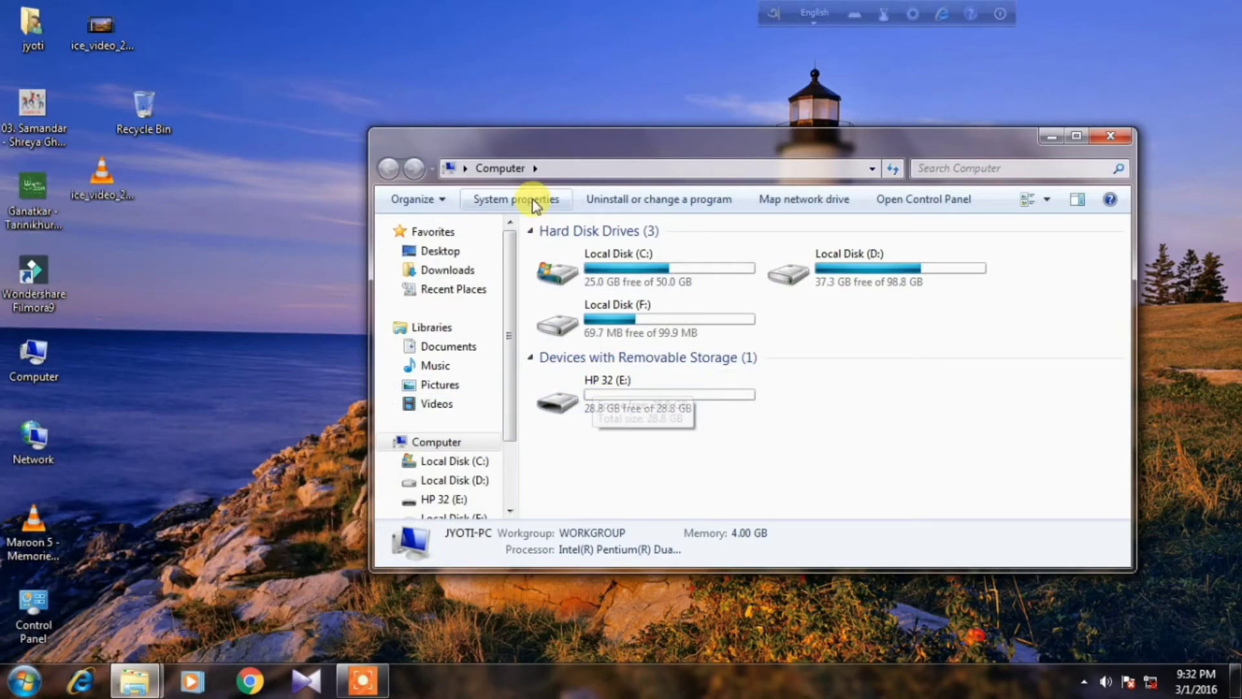
{"action": "left_click", "coordinate": [630, 394]}
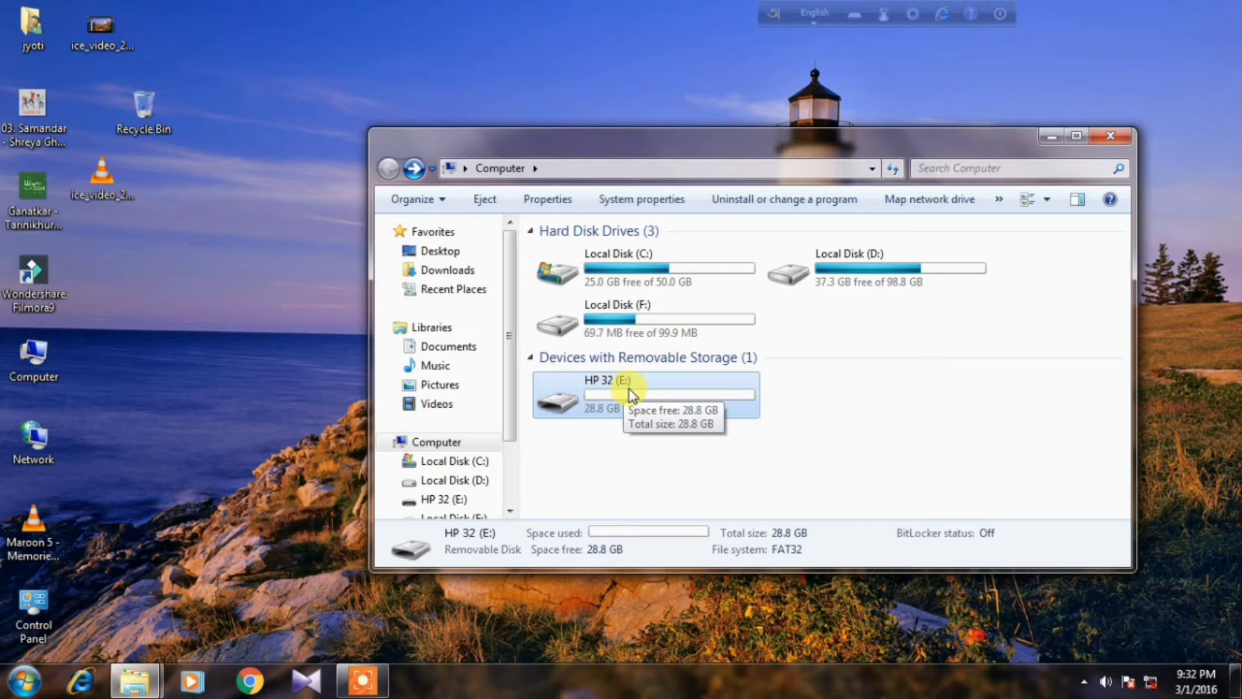
{"action": "mouse_move", "coordinate": [840, 418]}
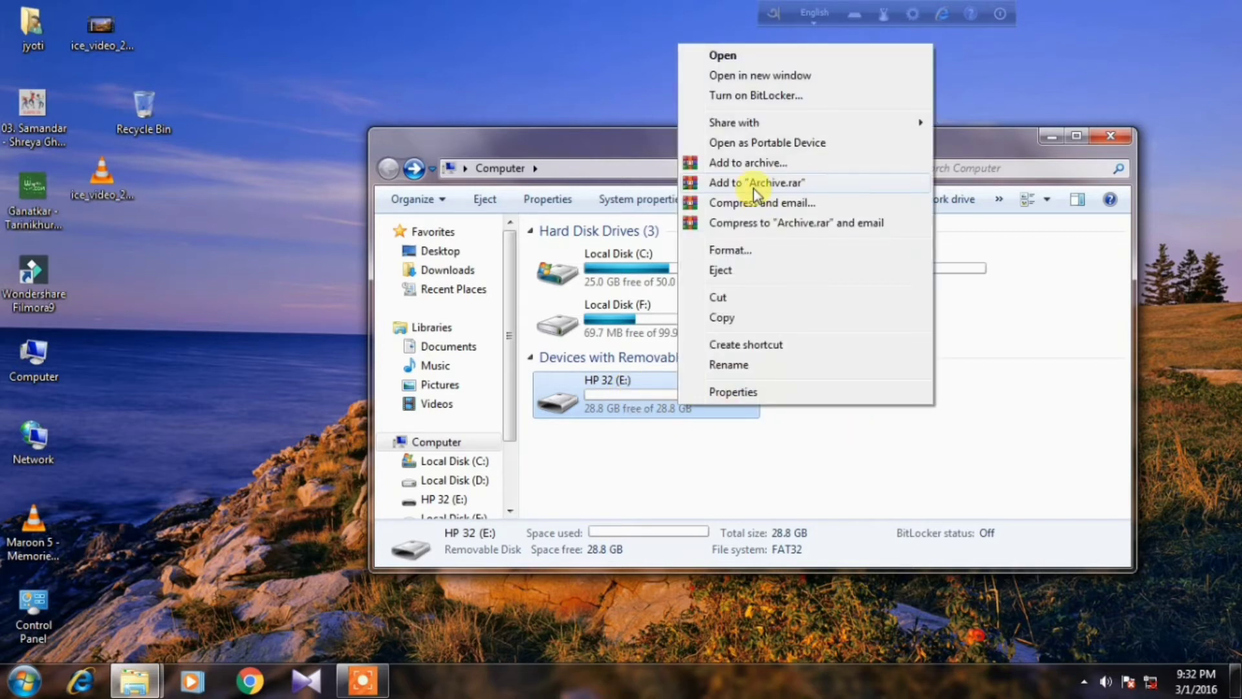
Open HP 32 (E:) Properties at the ReadyBoost tab.
{"action": "left_click", "coordinate": [733, 391]}
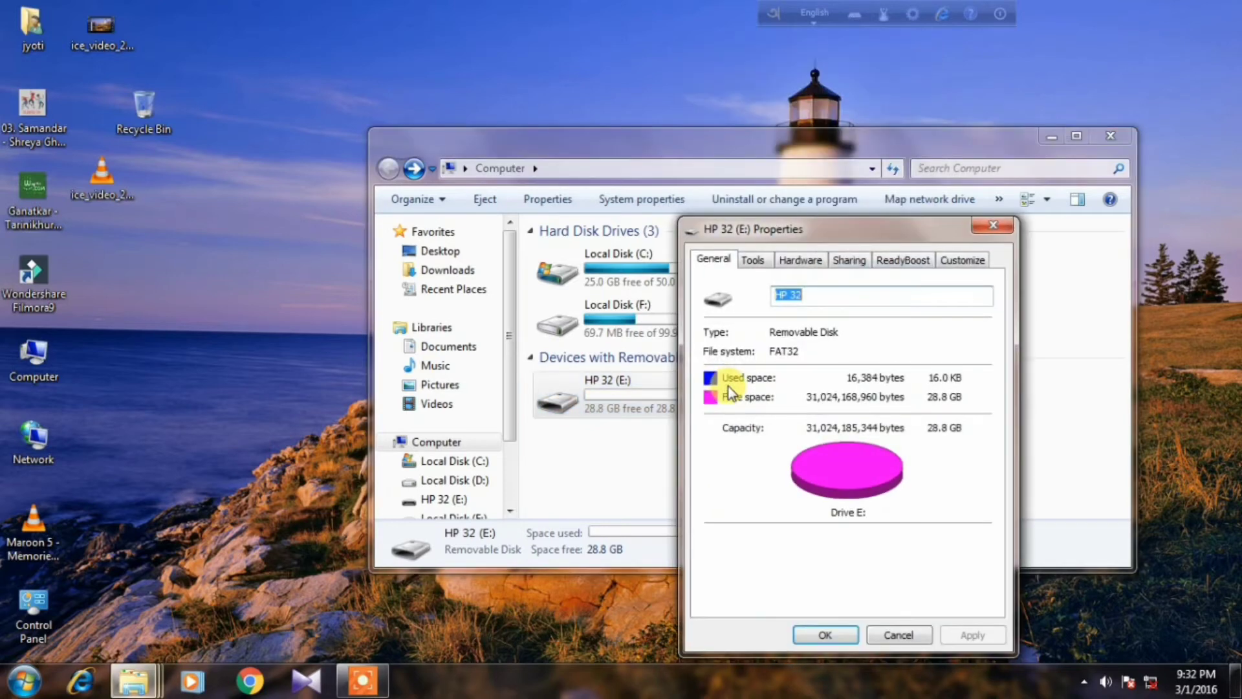
{"action": "left_click", "coordinate": [903, 260]}
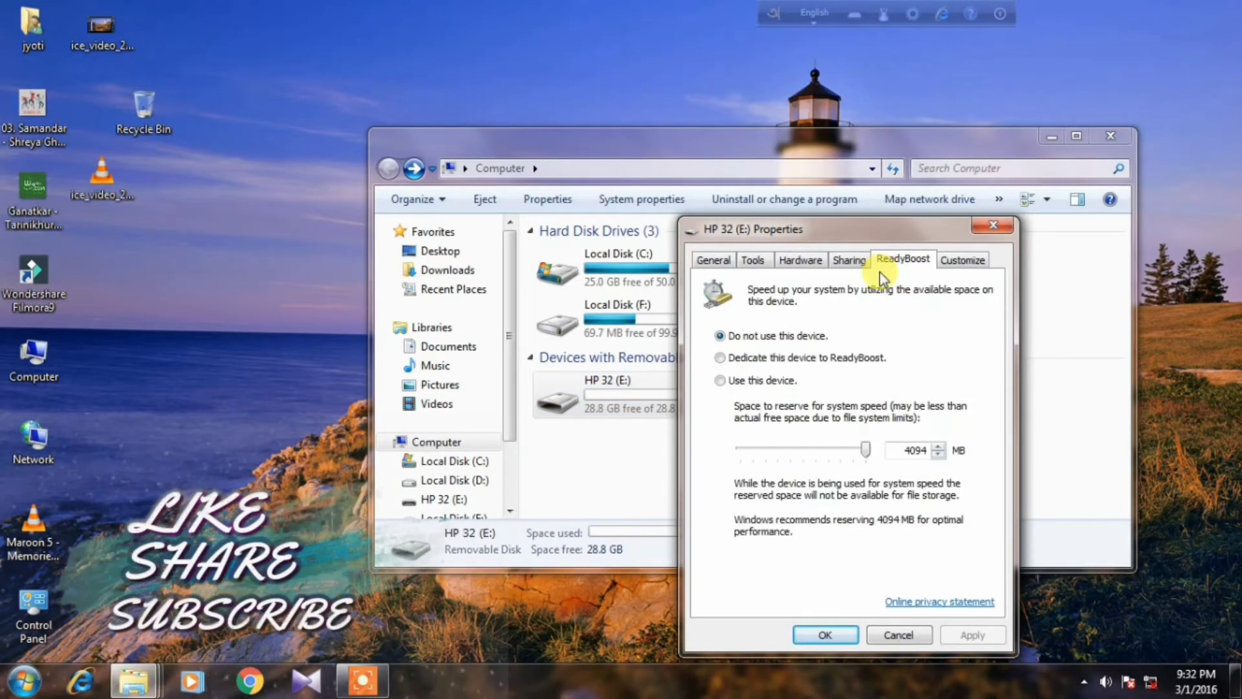
{"action": "mouse_move", "coordinate": [838, 347]}
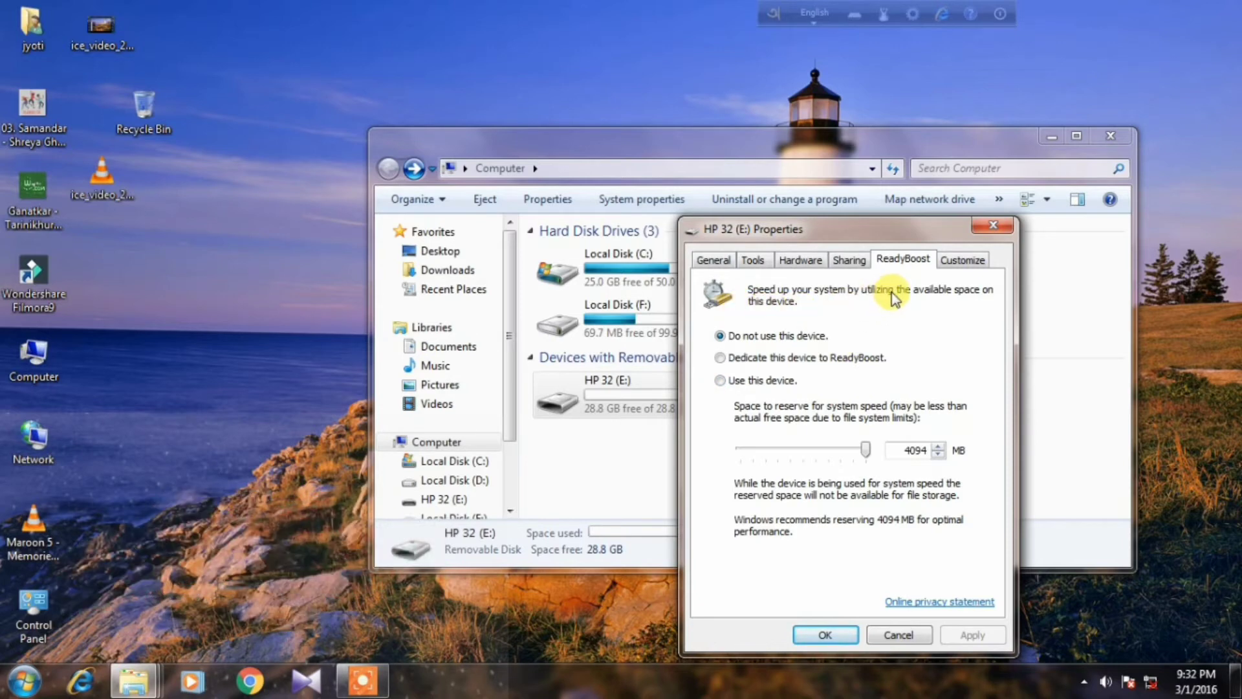
{"action": "mouse_move", "coordinate": [742, 363]}
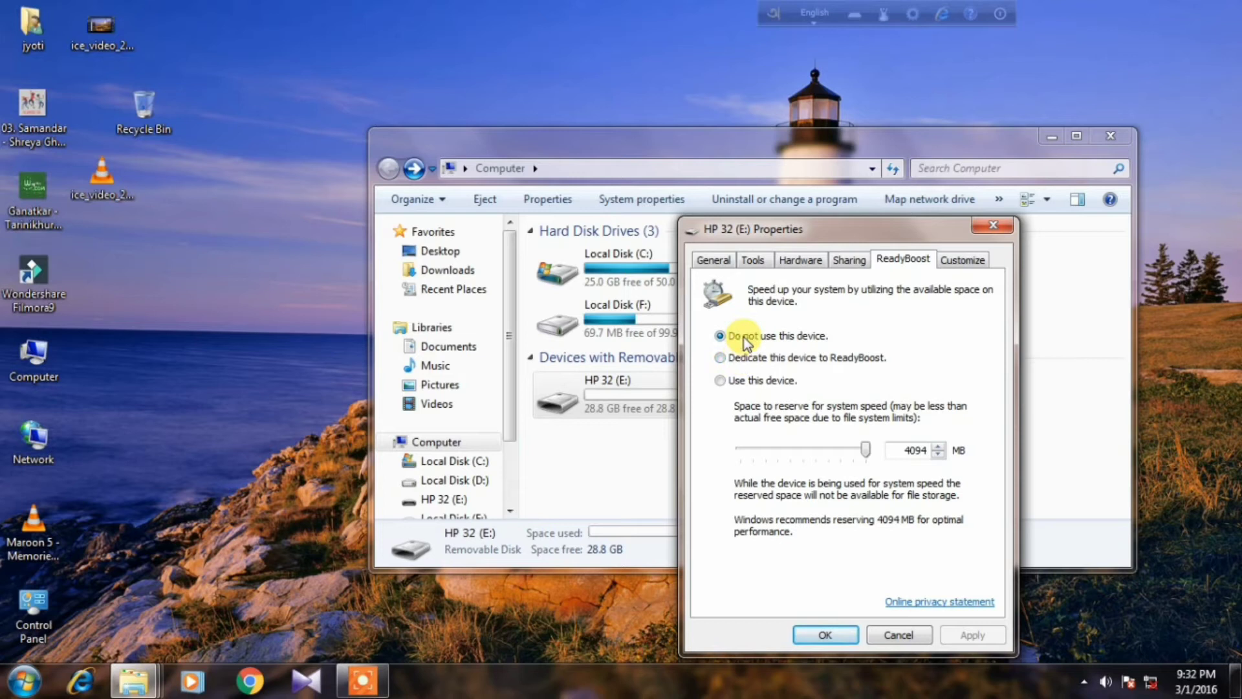
{"action": "mouse_move", "coordinate": [848, 310]}
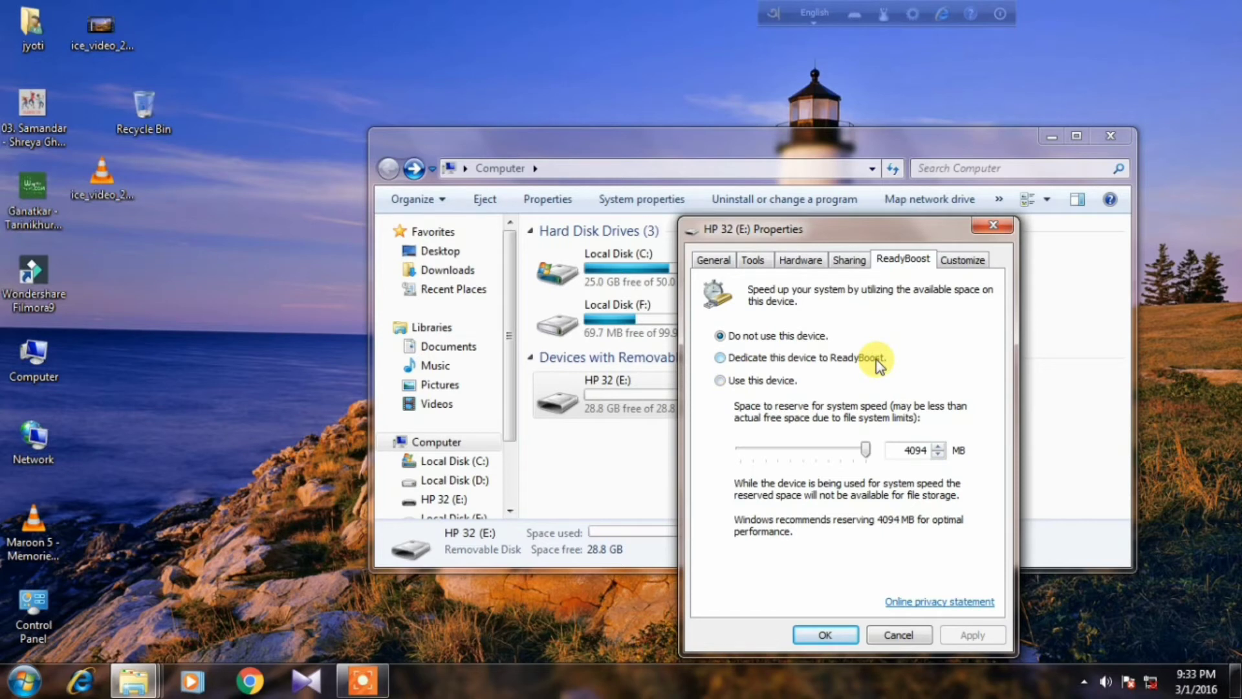
{"action": "mouse_move", "coordinate": [744, 401]}
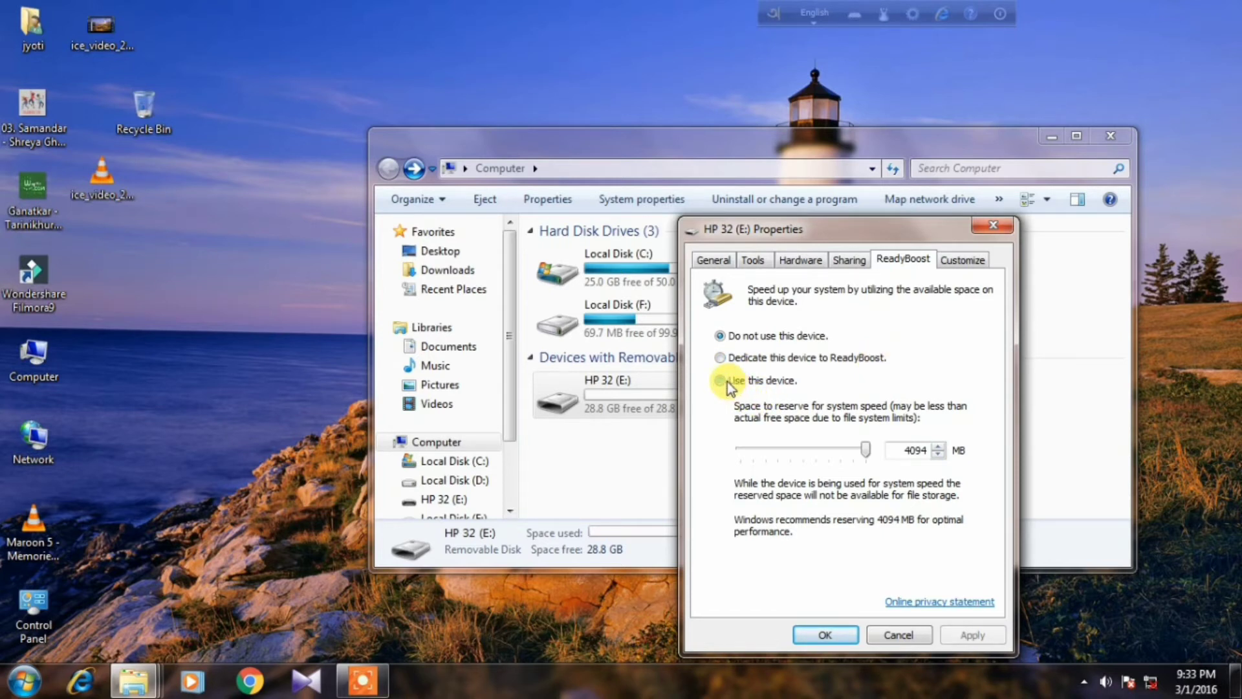
Choose 'Use this device' and adjust the space slider to reserve 4094 MB.
{"action": "left_click", "coordinate": [720, 380]}
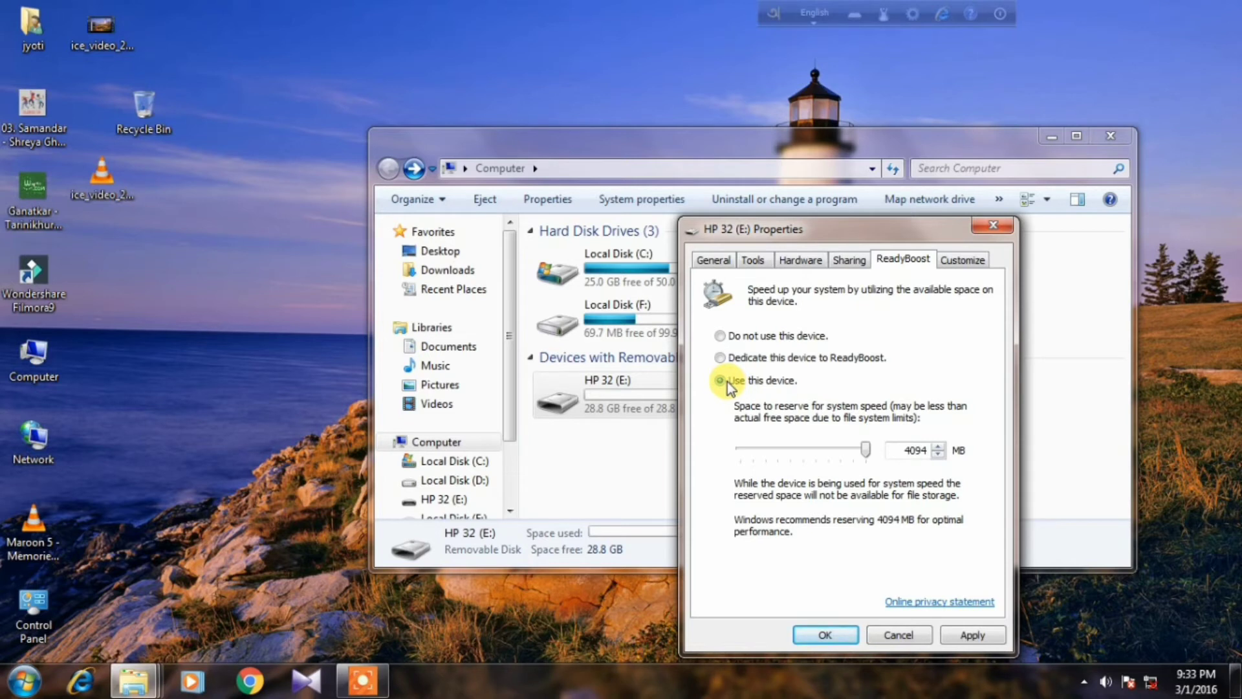
{"action": "left_click", "coordinate": [720, 380]}
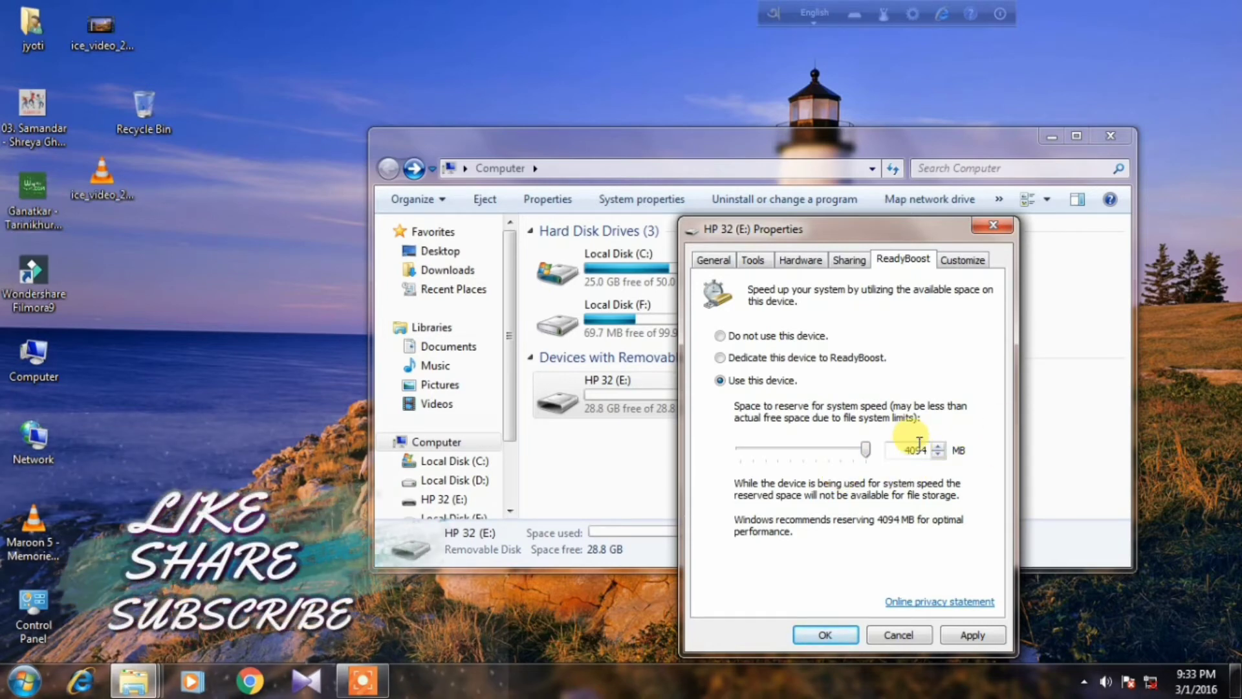
{"action": "mouse_move", "coordinate": [927, 432]}
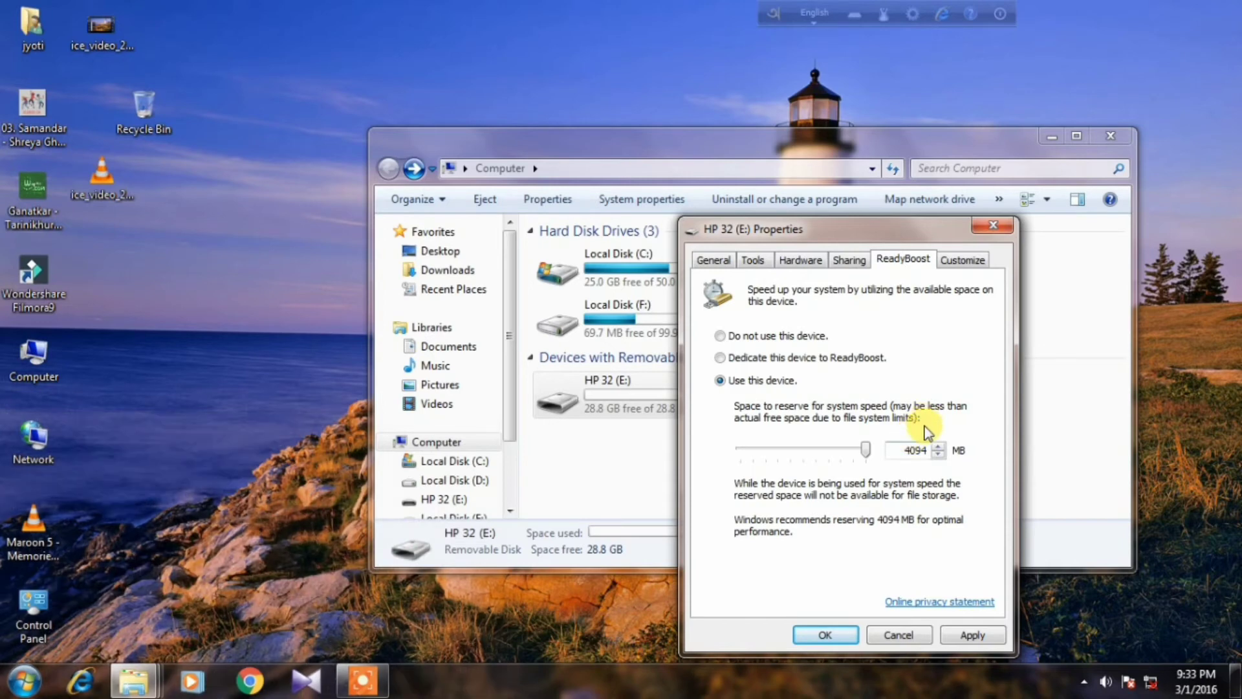
{"action": "left_click_drag", "start_coordinate": [866, 449], "coordinate": [816, 455]}
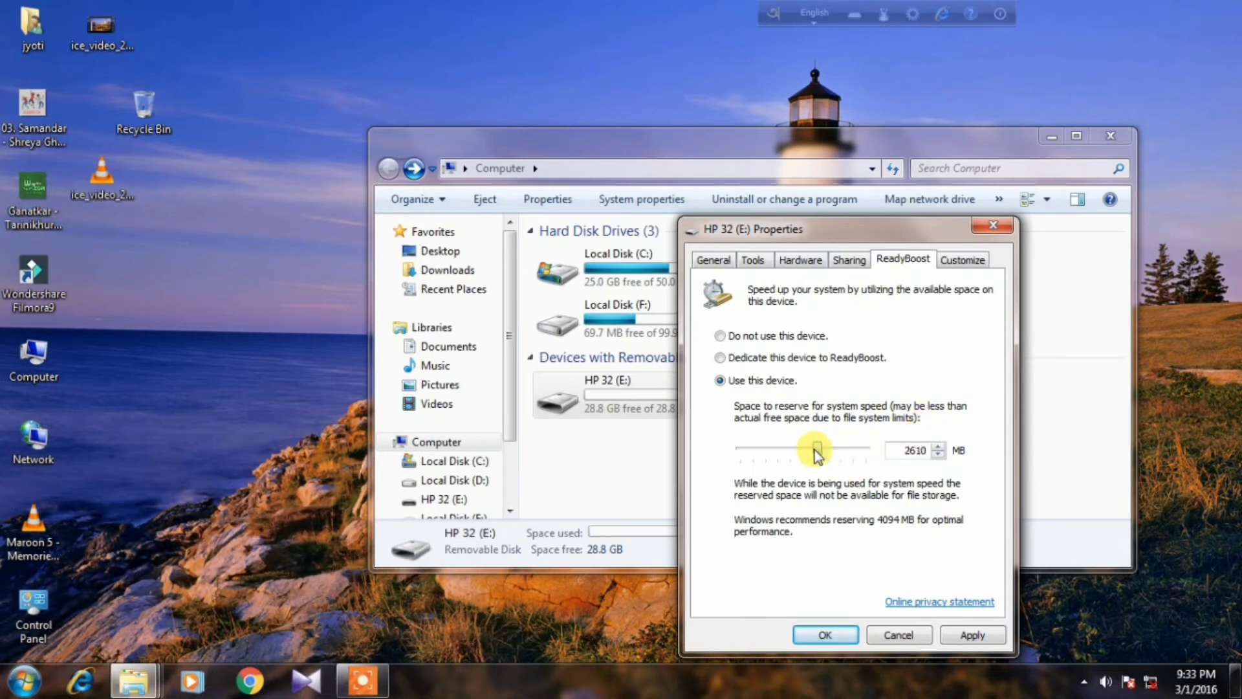
{"action": "left_click_drag", "start_coordinate": [818, 451], "coordinate": [771, 447]}
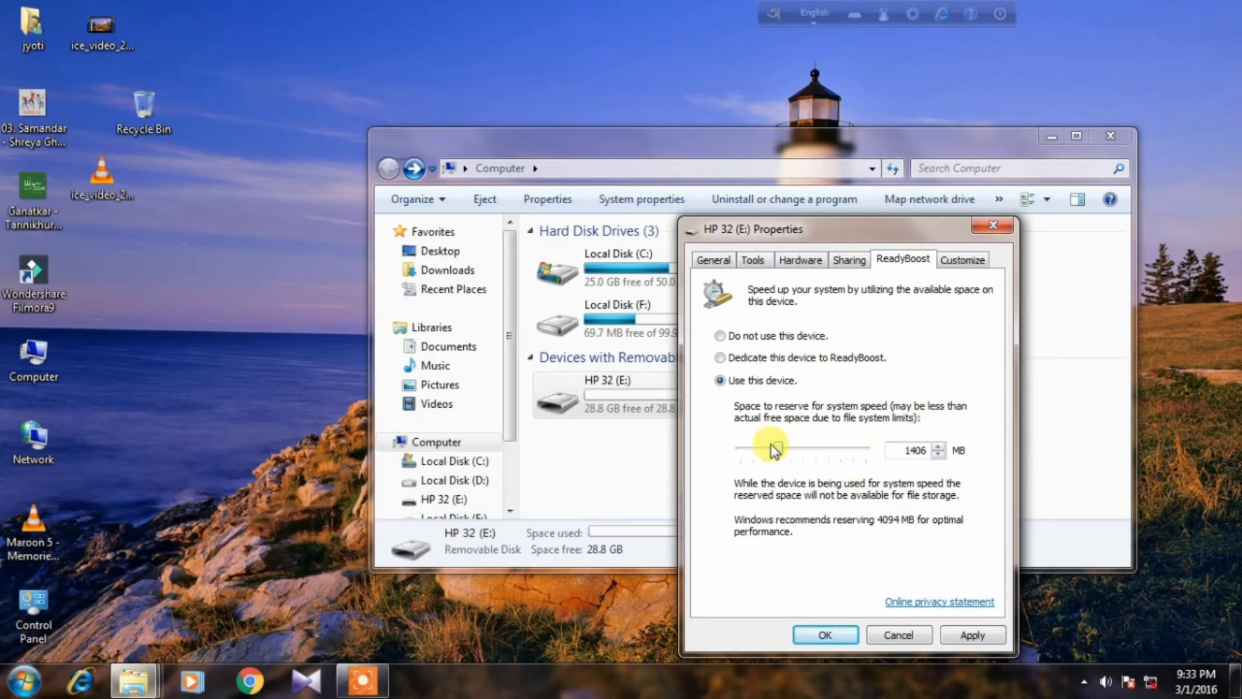
{"action": "left_click_drag", "start_coordinate": [769, 450], "coordinate": [749, 451]}
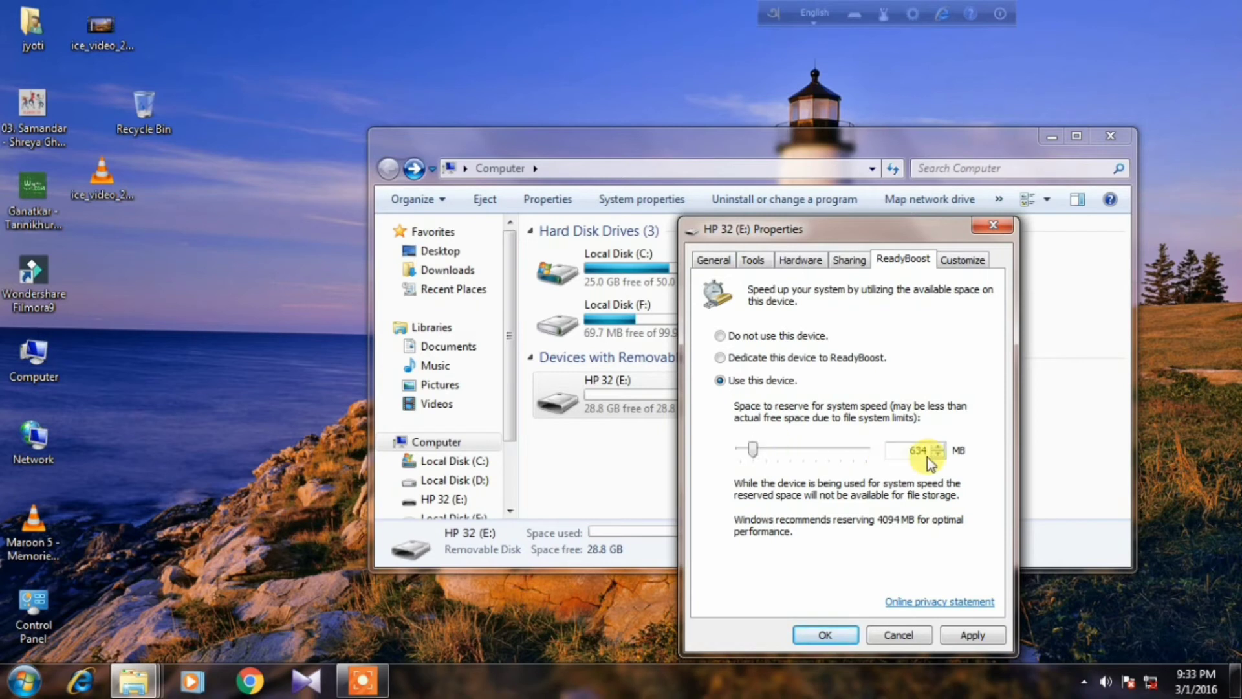
{"action": "left_click_drag", "start_coordinate": [752, 449], "coordinate": [865, 450]}
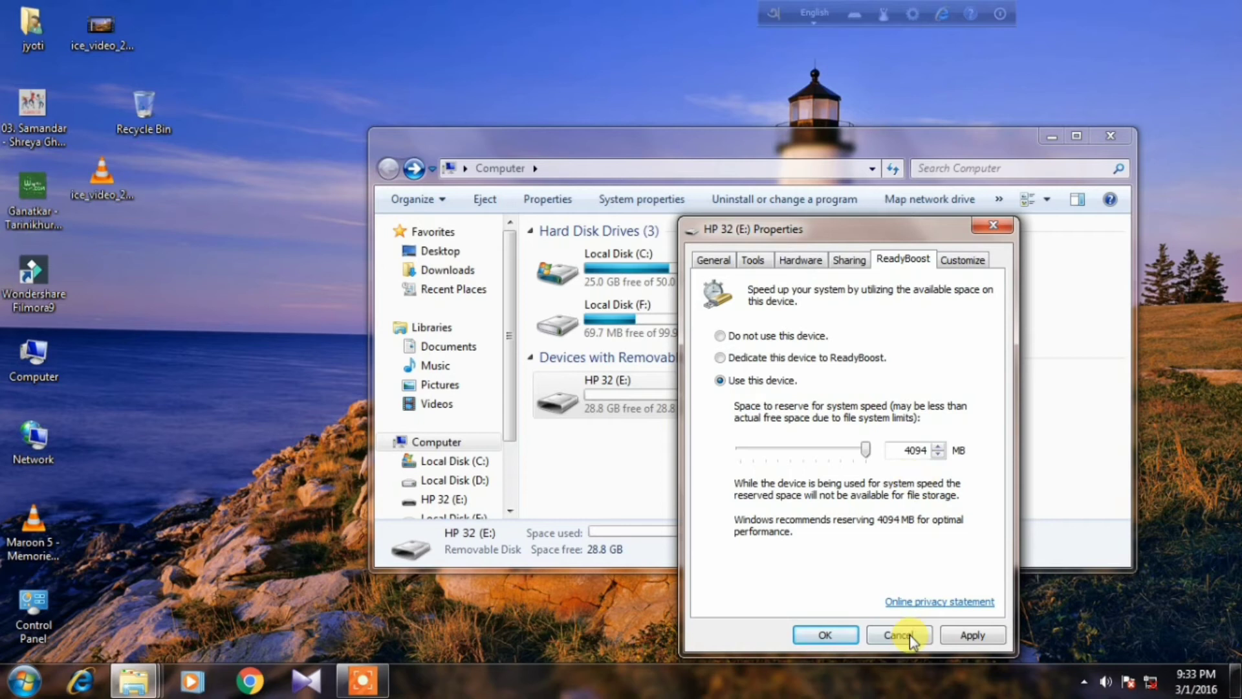
{"action": "mouse_move", "coordinate": [969, 639]}
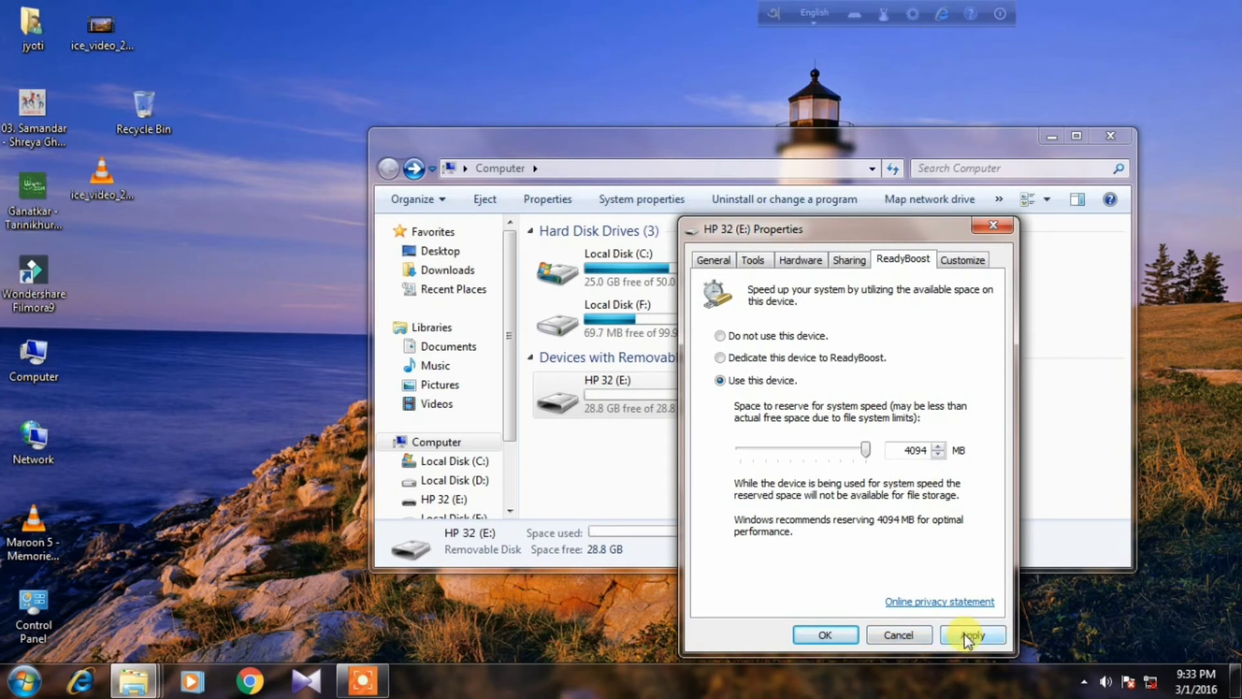
Apply the 4094 MB ReadyBoost setting and close HP 32 (E:) Properties.
{"action": "left_click", "coordinate": [973, 635]}
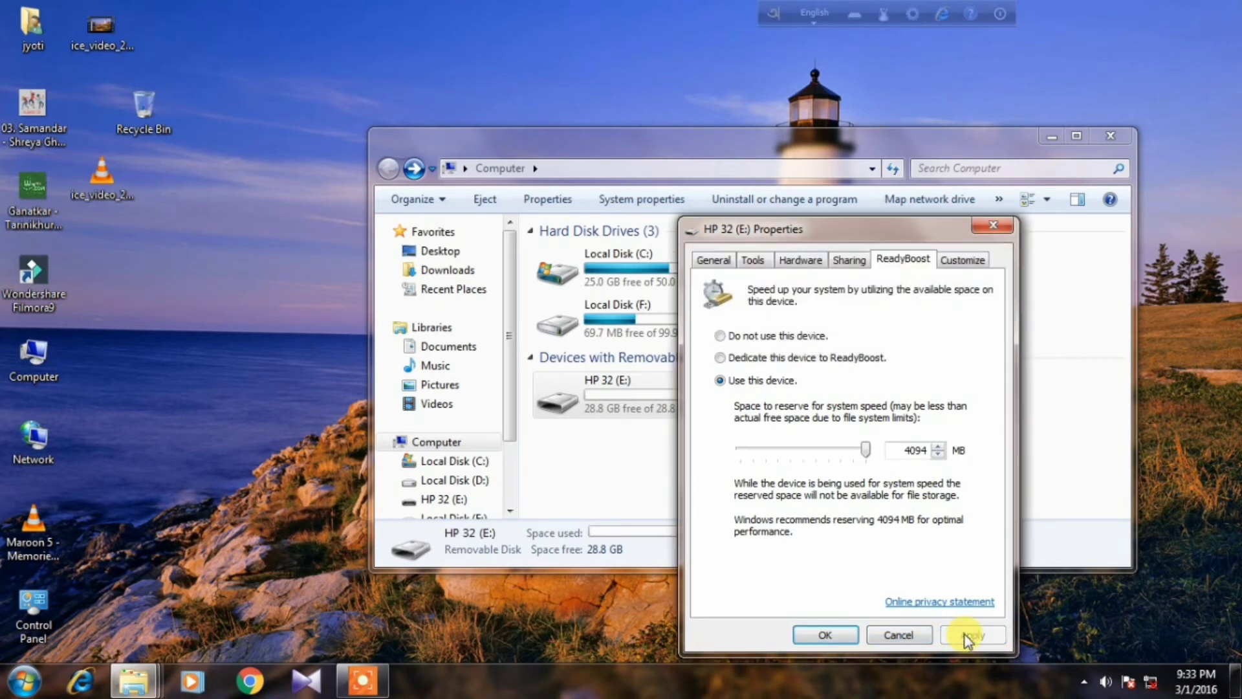
{"action": "left_click", "coordinate": [973, 635]}
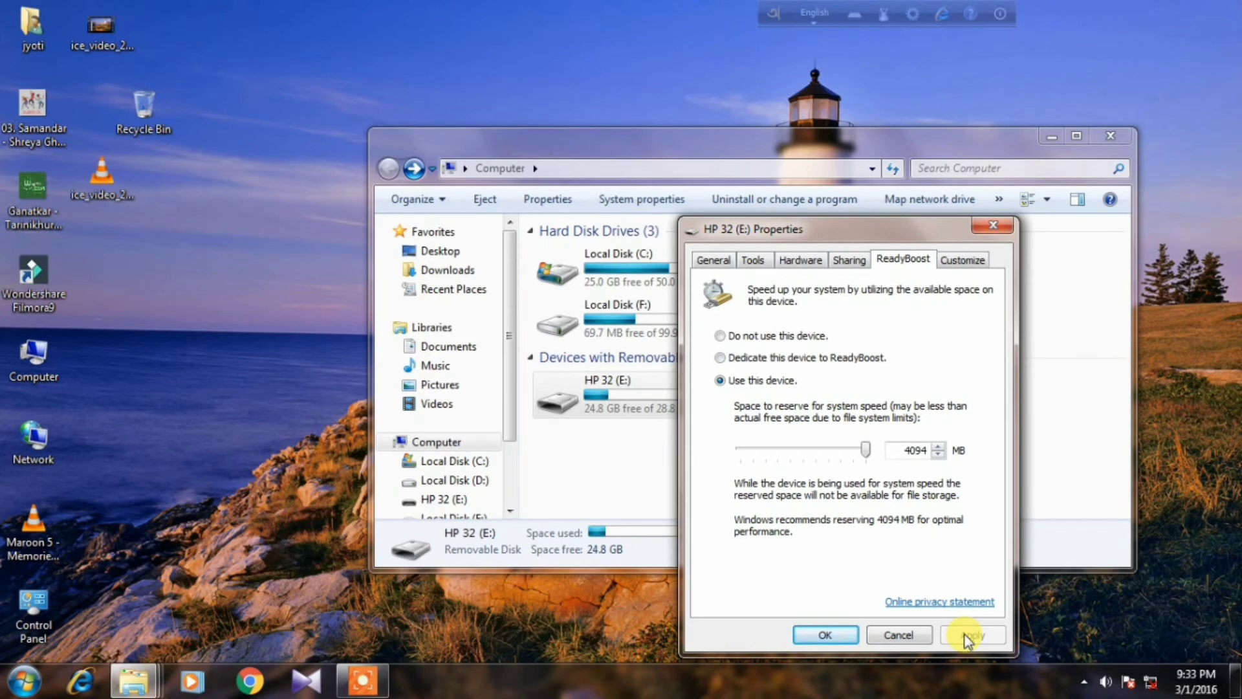
{"action": "left_click", "coordinate": [974, 635]}
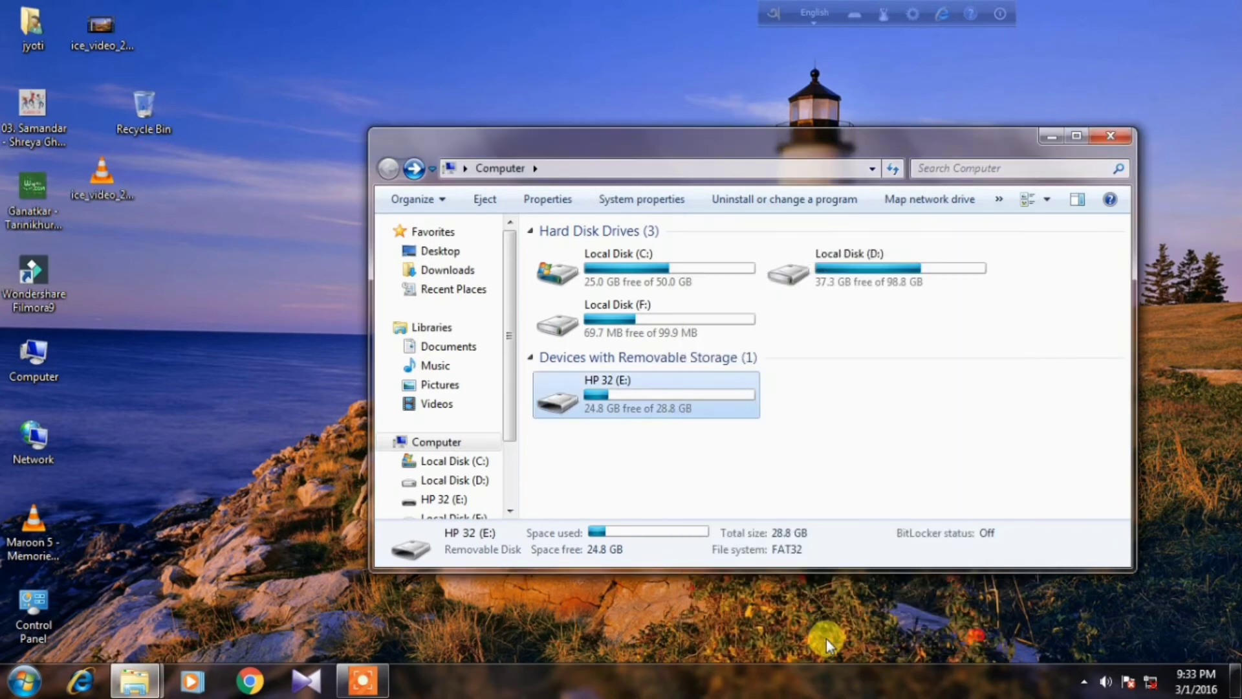
{"action": "mouse_move", "coordinate": [654, 394]}
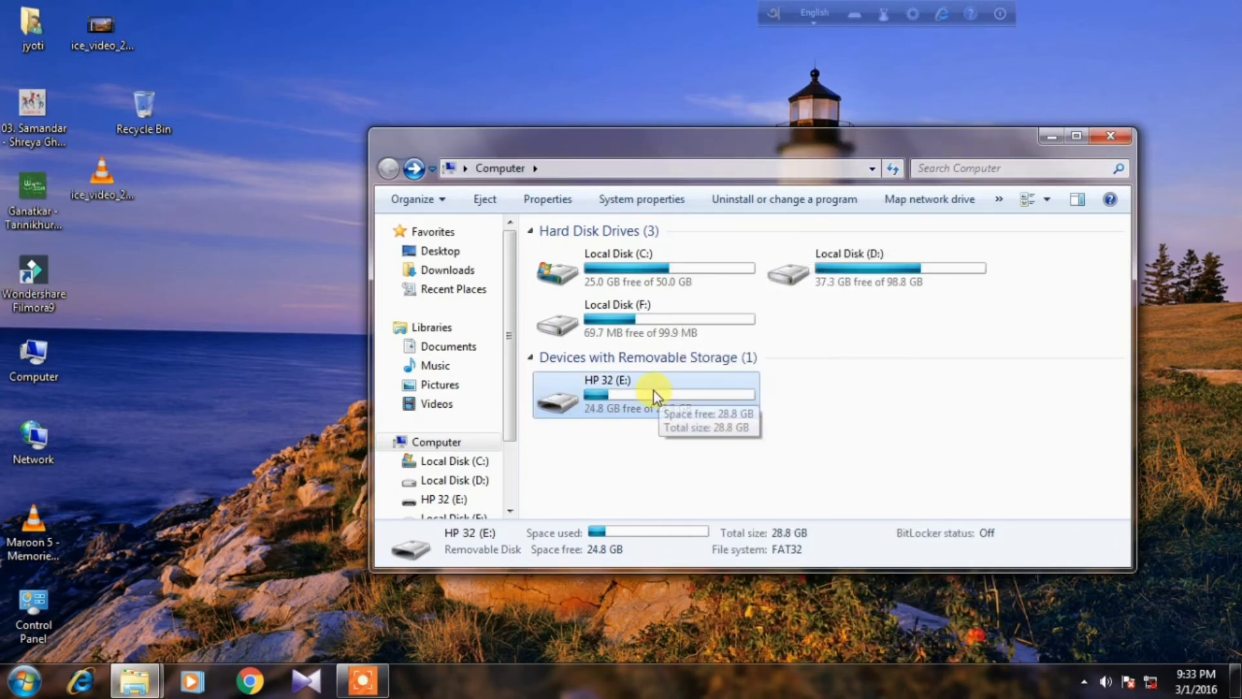
{"action": "mouse_move", "coordinate": [612, 421]}
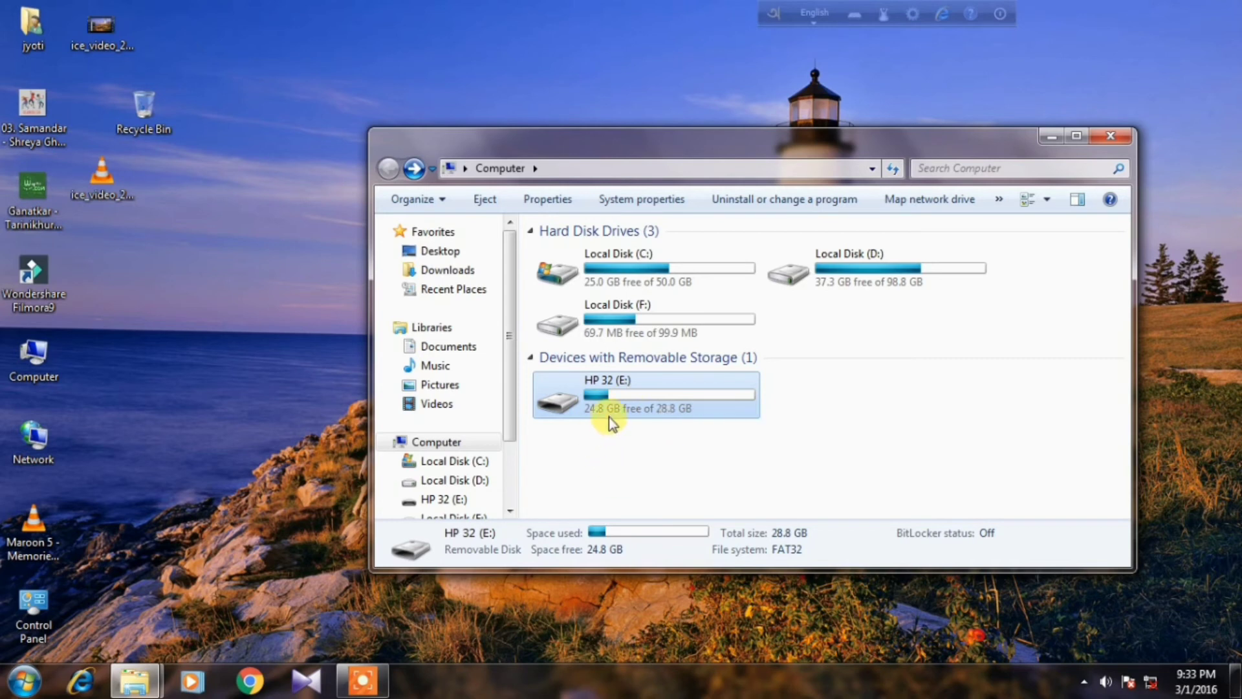
{"action": "mouse_move", "coordinate": [730, 414]}
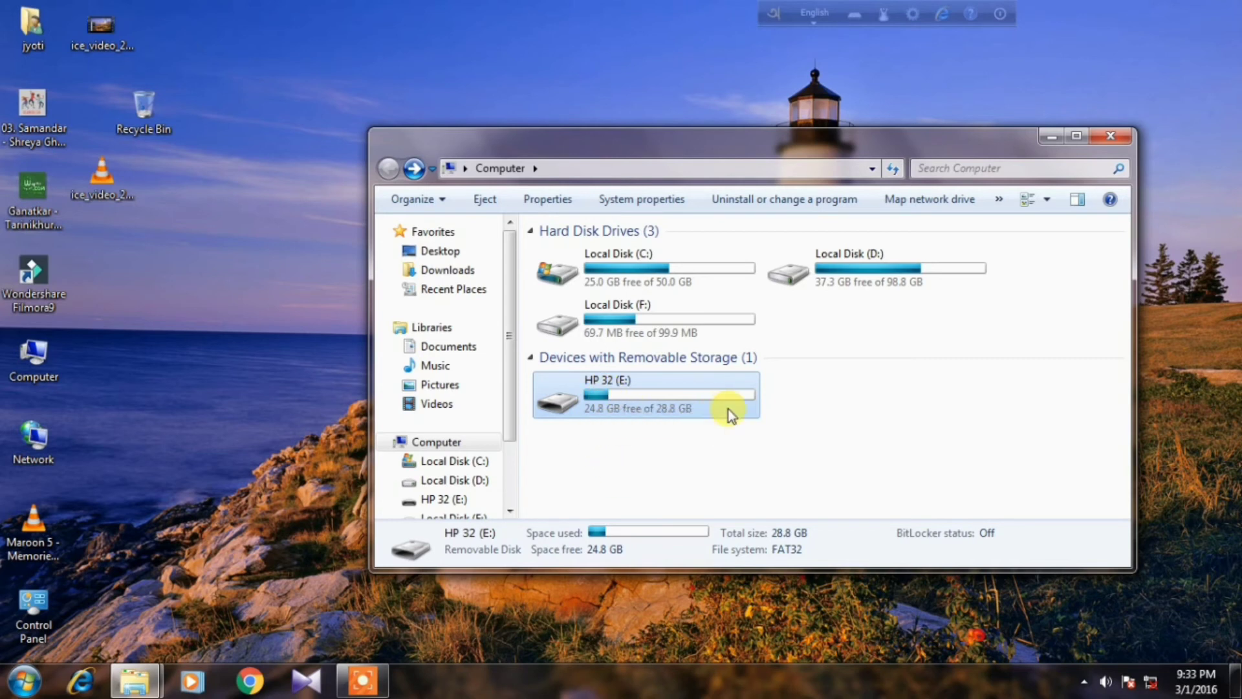
{"action": "double_click", "coordinate": [644, 394]}
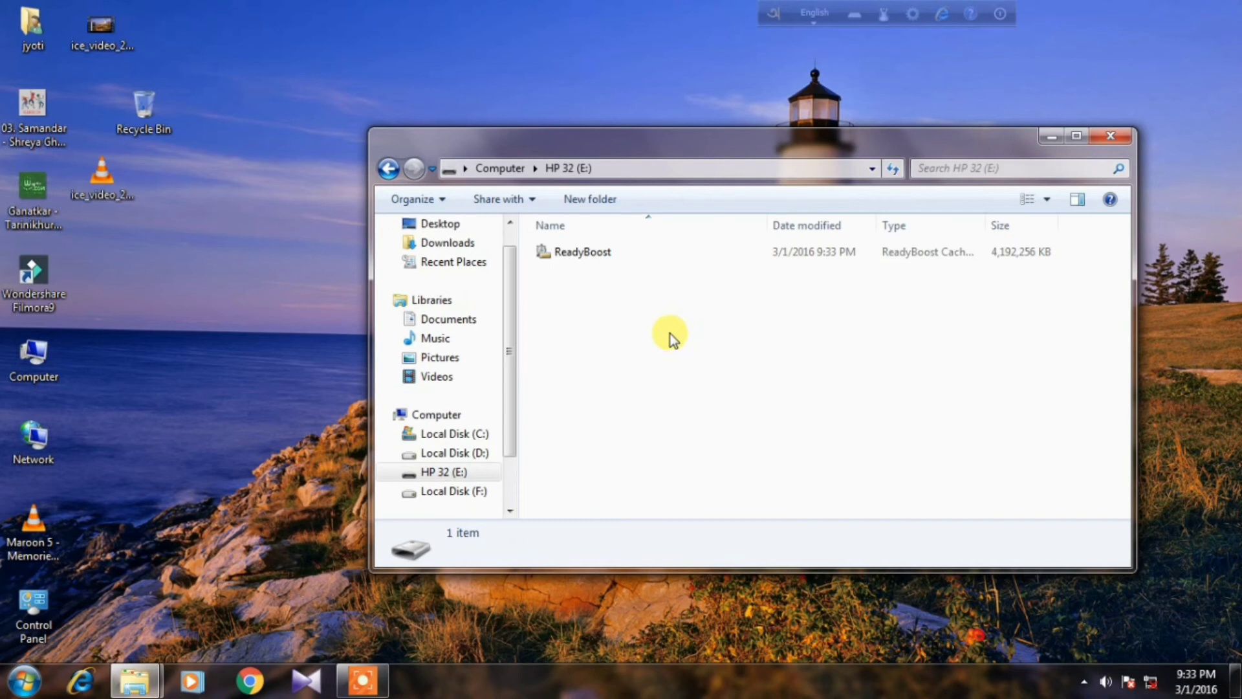
{"action": "mouse_move", "coordinate": [809, 273]}
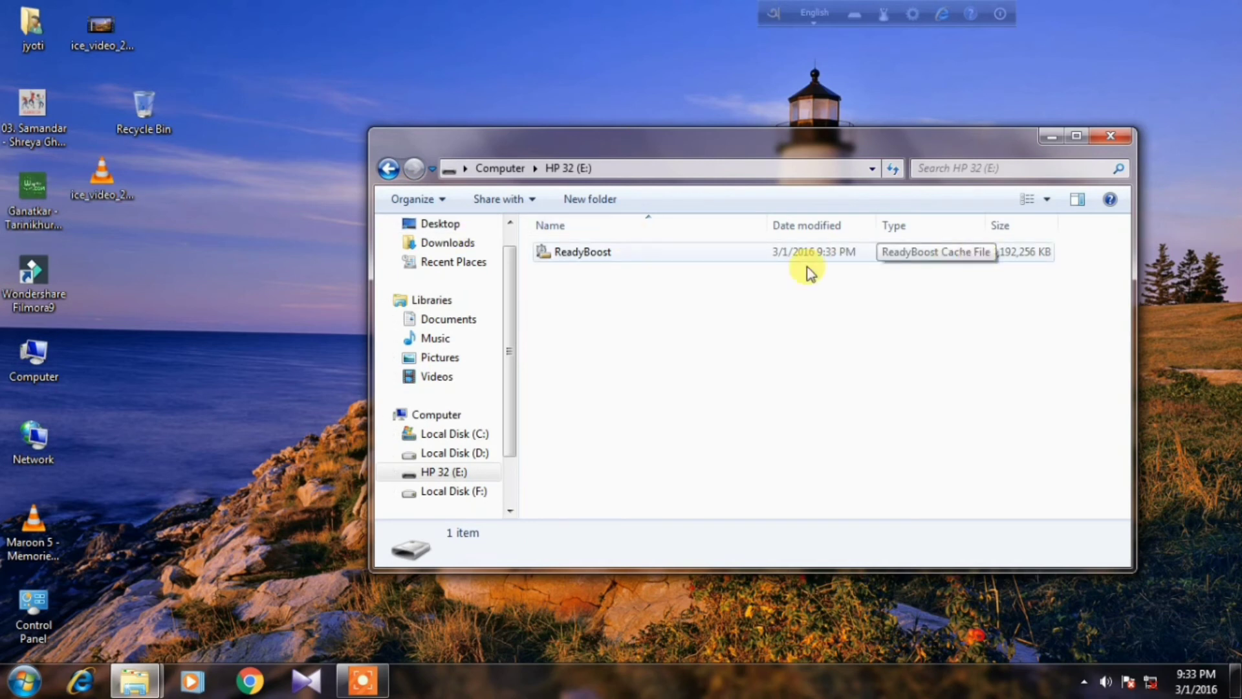
{"action": "left_click", "coordinate": [388, 169]}
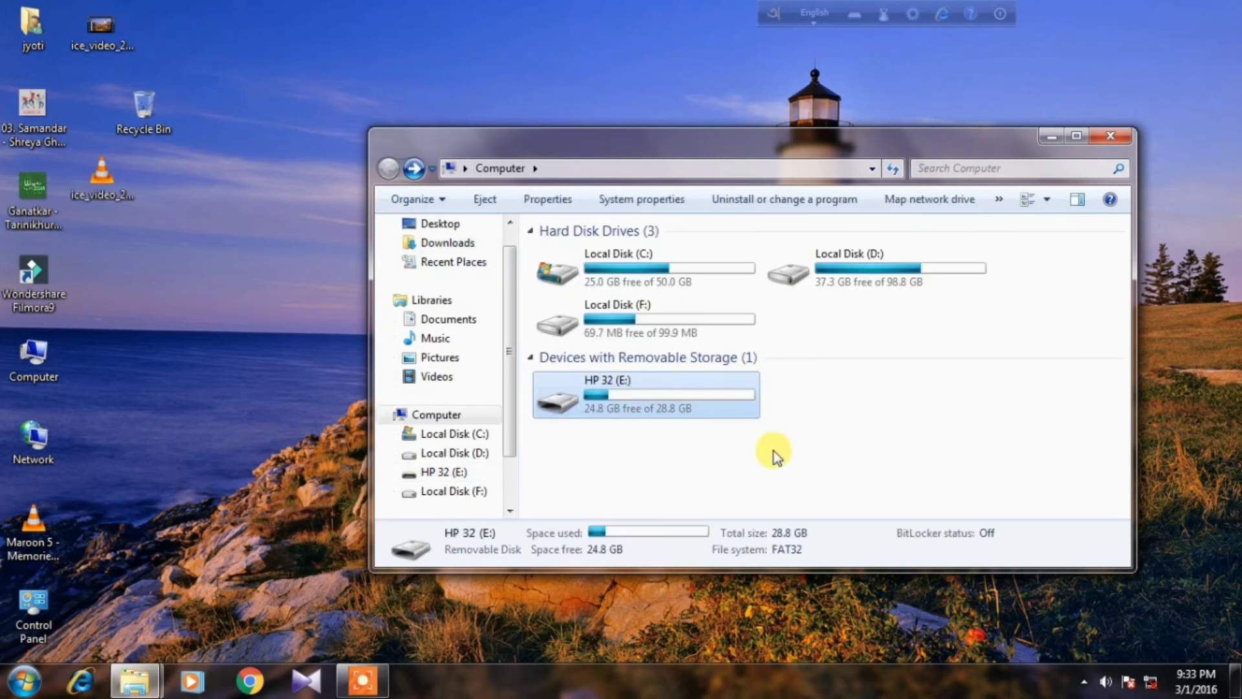